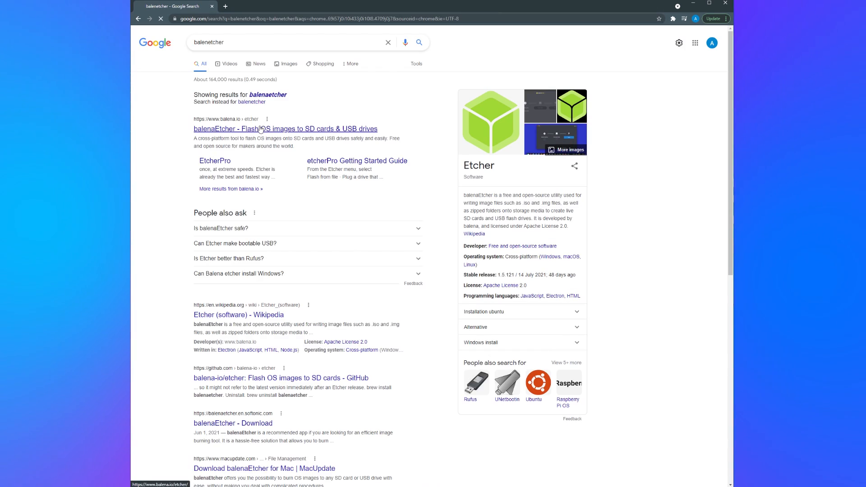
- Open balena.io's Etcher page with its download versions, then search 'home assistant raspberry pi'
{"action": "left_click", "coordinate": [258, 129]}
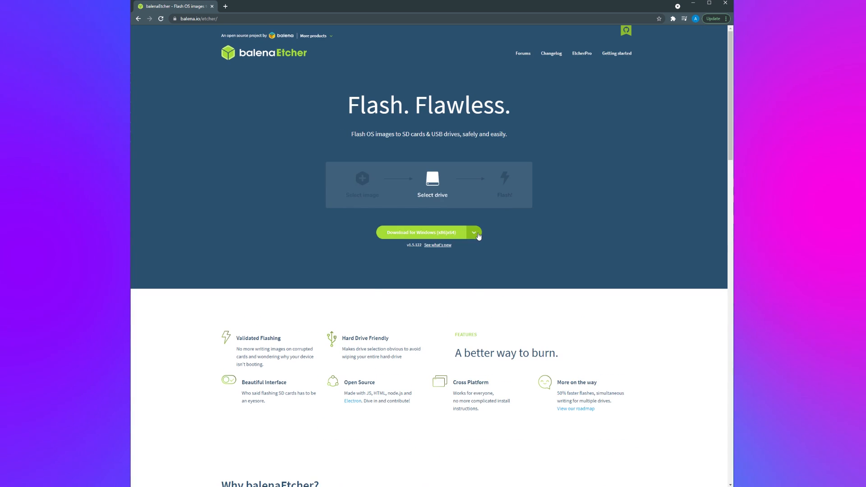
{"action": "left_click", "coordinate": [474, 232]}
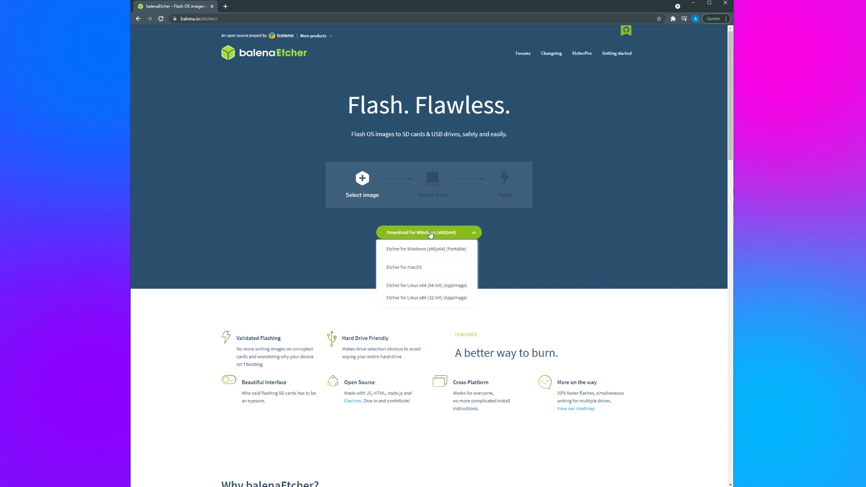
{"action": "type", "text": "home assistant raspberry pi4"}
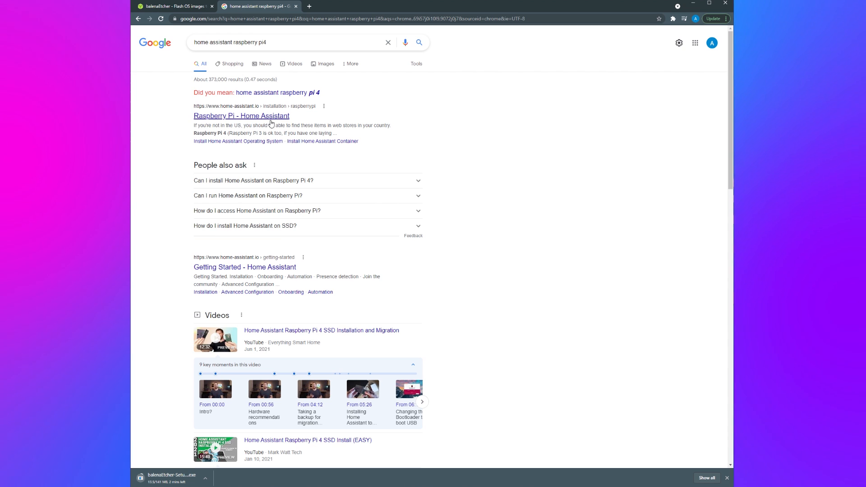
- Open the Raspberry Pi install guide and scroll to the boot-media writing steps
{"action": "left_click", "coordinate": [240, 115]}
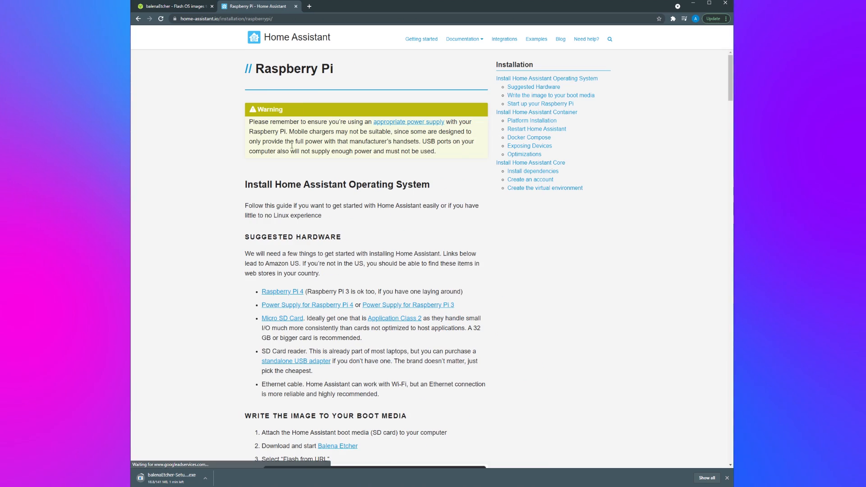
{"action": "scroll", "scroll_direction": "down", "scroll_amount": 3}
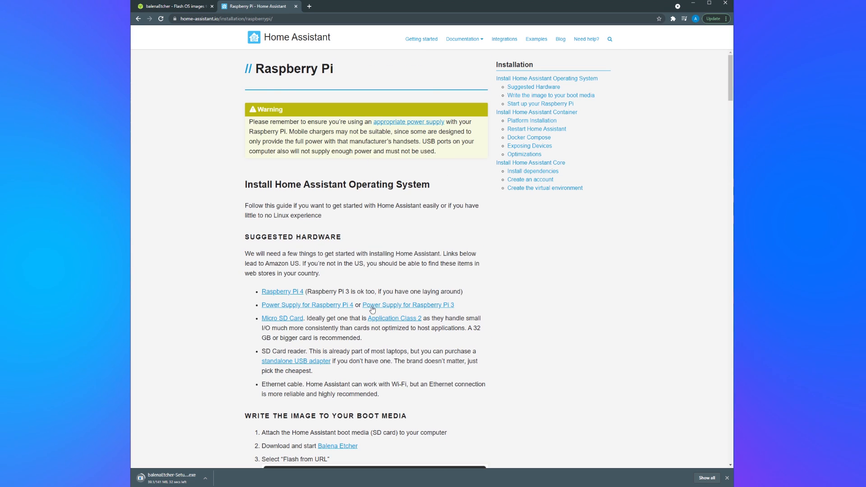
{"action": "mouse_move", "coordinate": [411, 136]}
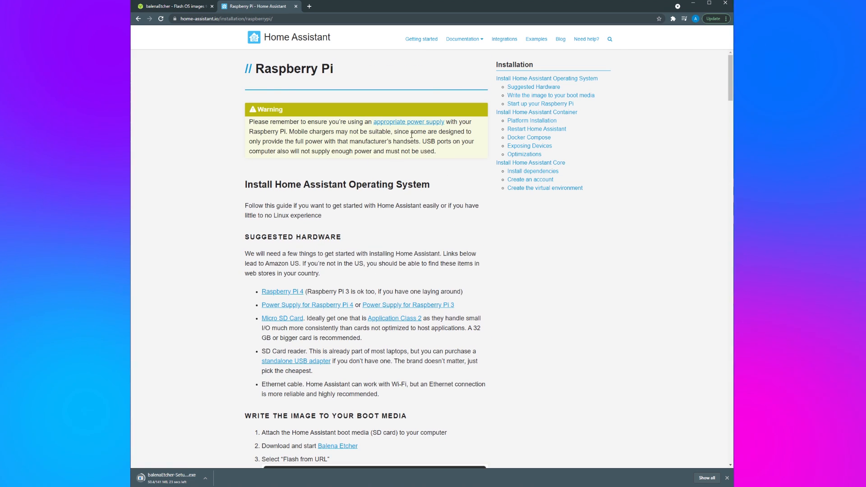
{"action": "scroll", "scroll_direction": "down", "scroll_amount": 3}
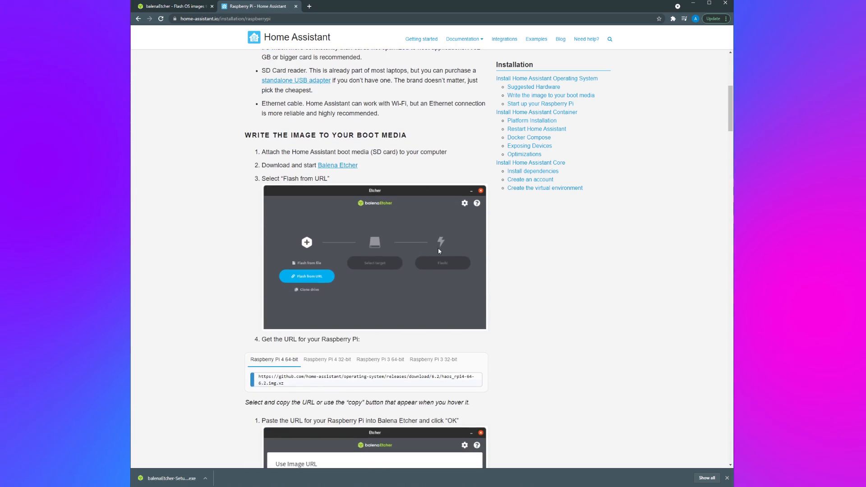
{"action": "mouse_move", "coordinate": [324, 362]}
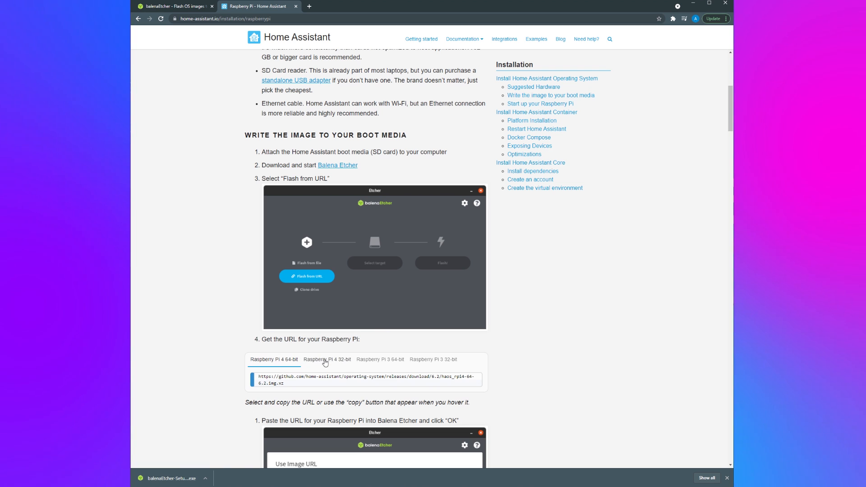
{"action": "mouse_move", "coordinate": [284, 366]}
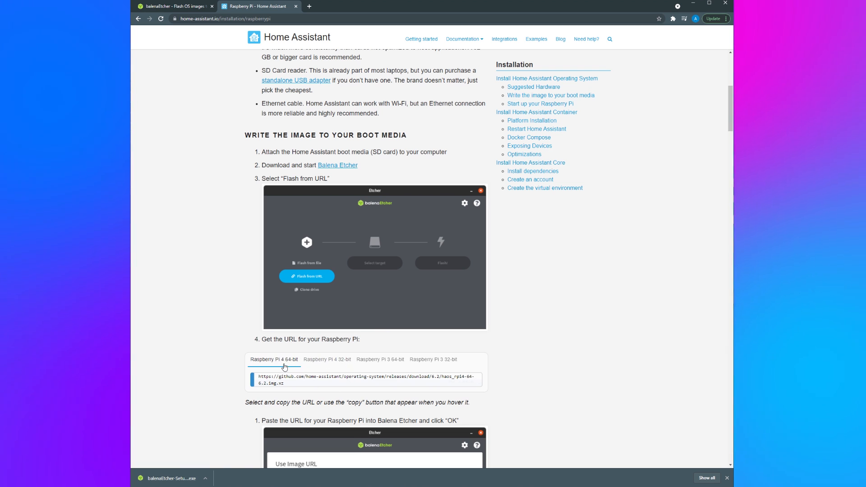
{"action": "mouse_move", "coordinate": [362, 370]}
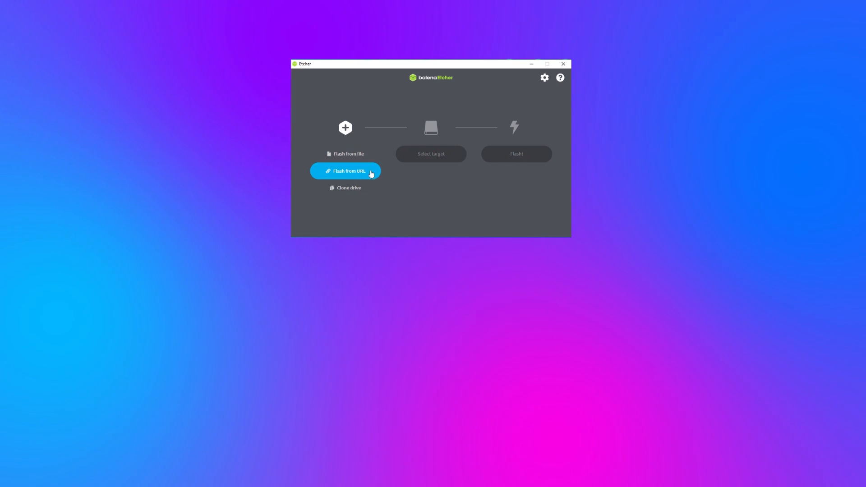
- Flash the Pi 4 image from its URL onto the 64.1 GB Mass Storage Device
{"action": "left_click", "coordinate": [348, 171]}
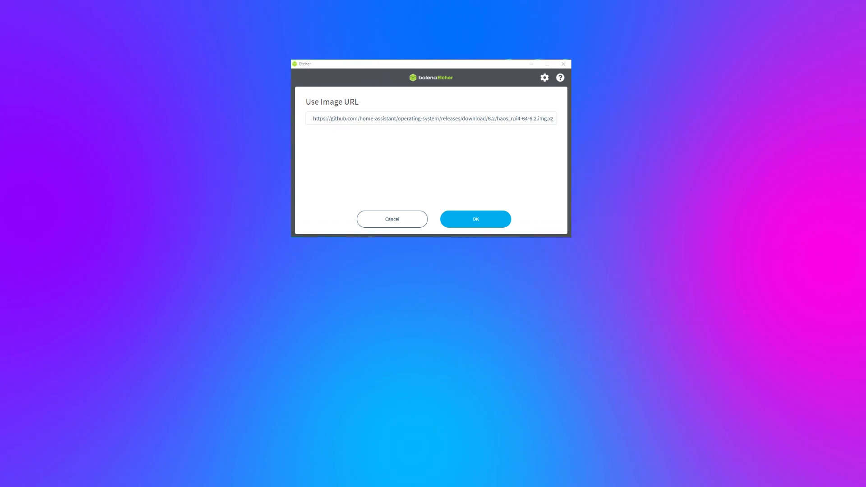
{"action": "left_click", "coordinate": [475, 219]}
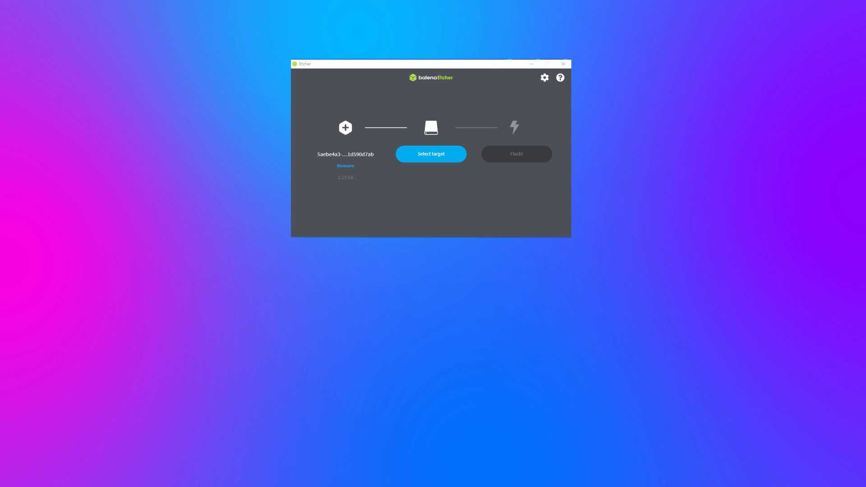
{"action": "mouse_move", "coordinate": [429, 159]}
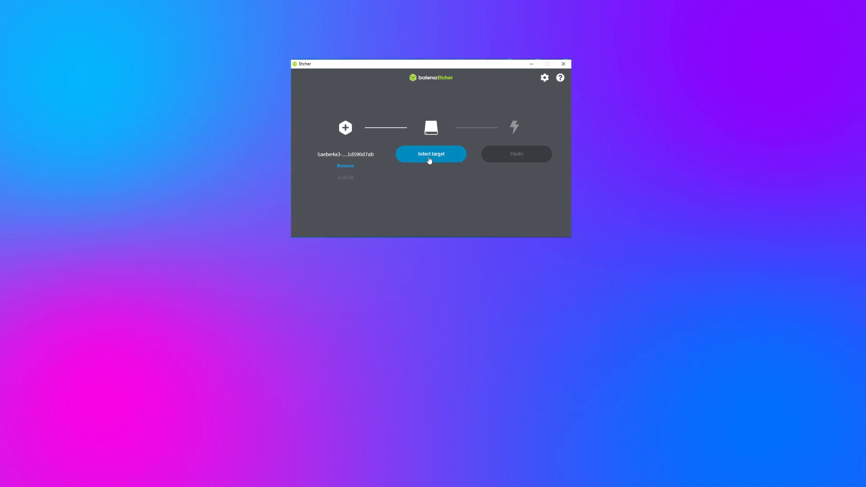
{"action": "left_click", "coordinate": [430, 154]}
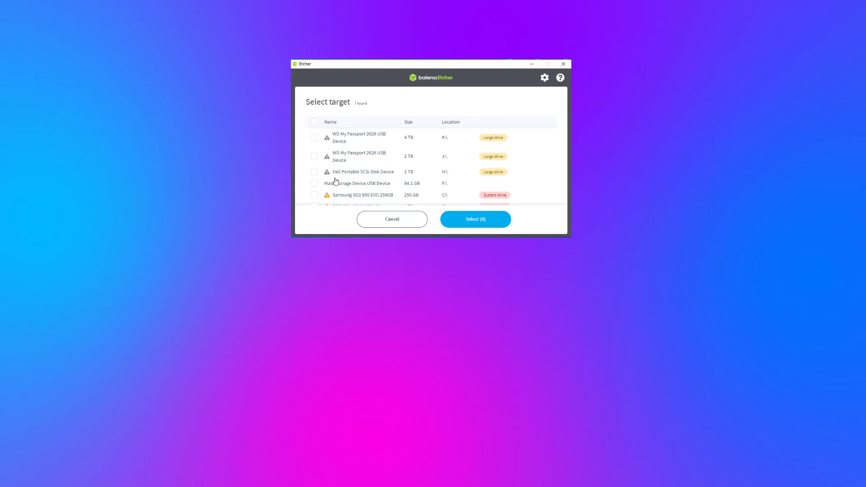
{"action": "left_click", "coordinate": [314, 184]}
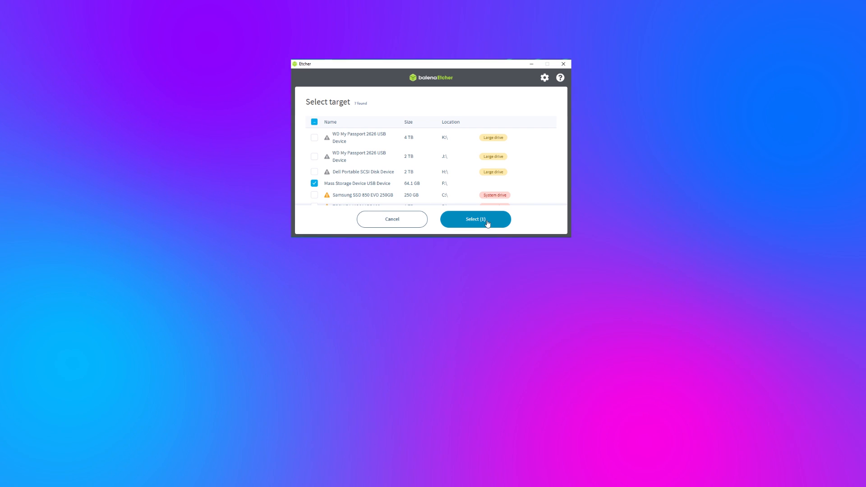
{"action": "left_click", "coordinate": [475, 219]}
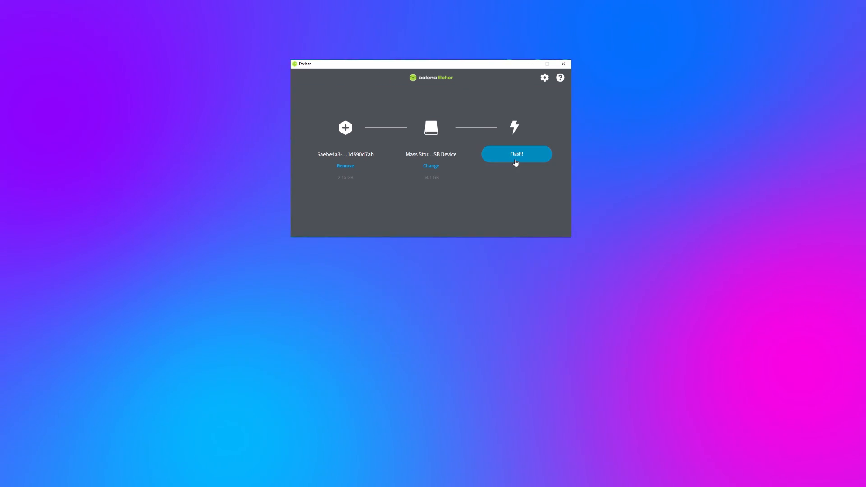
{"action": "left_click", "coordinate": [517, 154]}
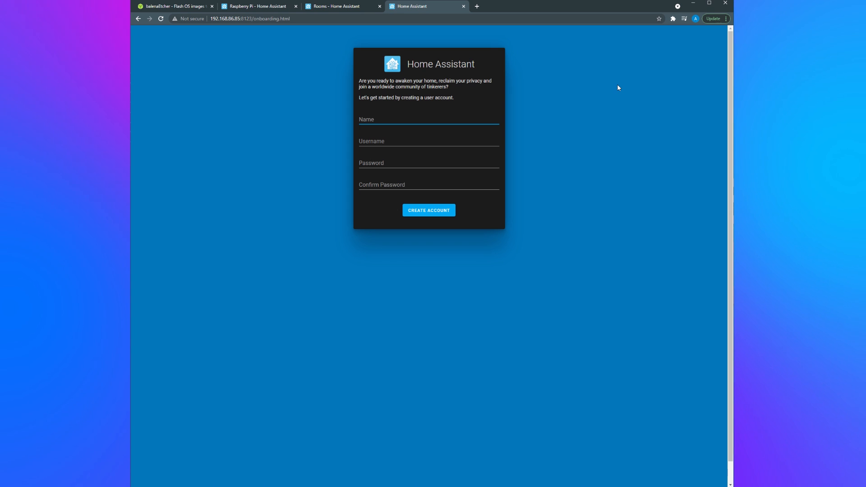
- Create the account, auto-detect the location settings, enable basic analytics, and finish onboarding
{"action": "left_click", "coordinate": [428, 209]}
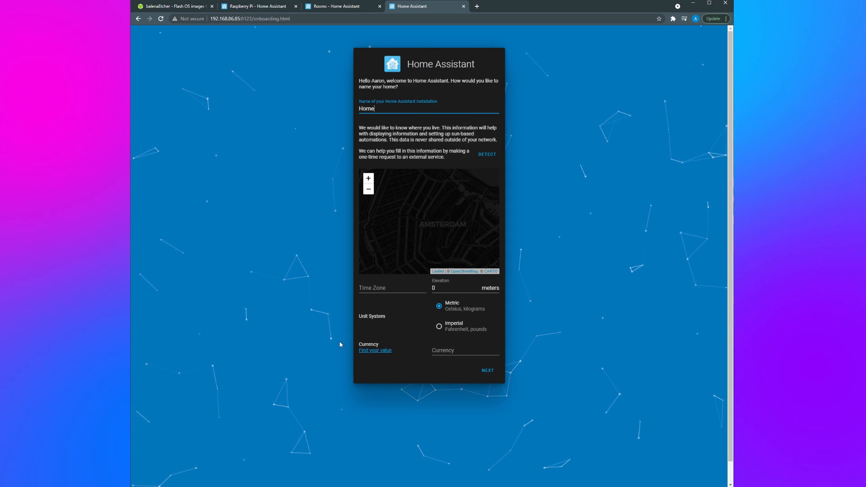
{"action": "left_click", "coordinate": [487, 154]}
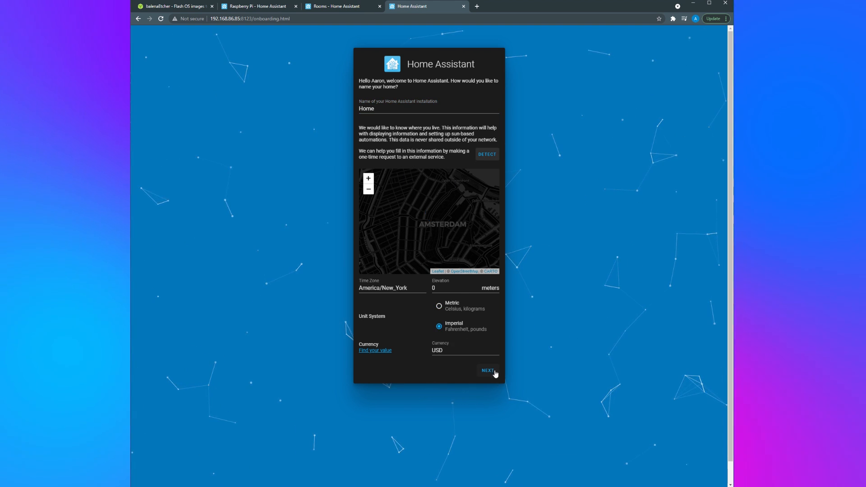
{"action": "left_click", "coordinate": [487, 370]}
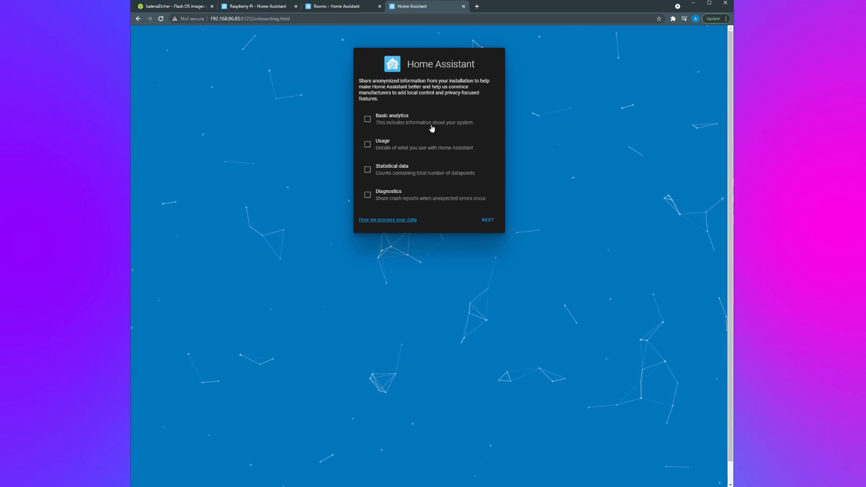
{"action": "left_click", "coordinate": [488, 220]}
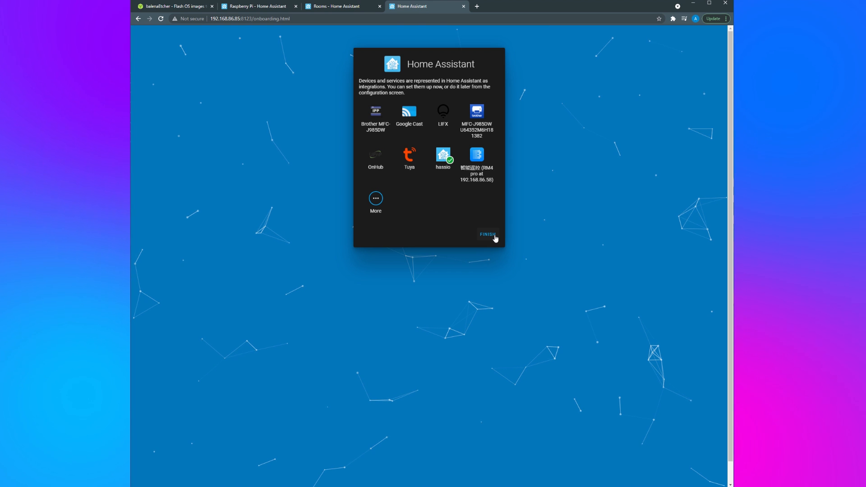
{"action": "left_click", "coordinate": [488, 235]}
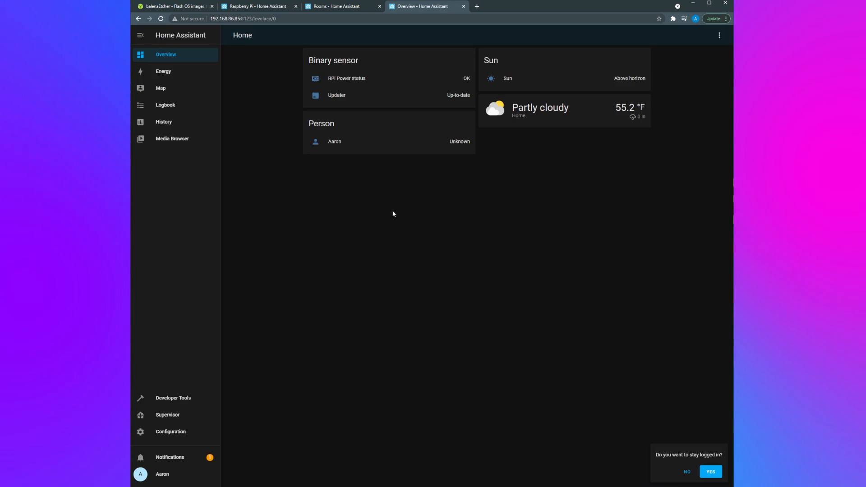
{"action": "mouse_move", "coordinate": [459, 280]}
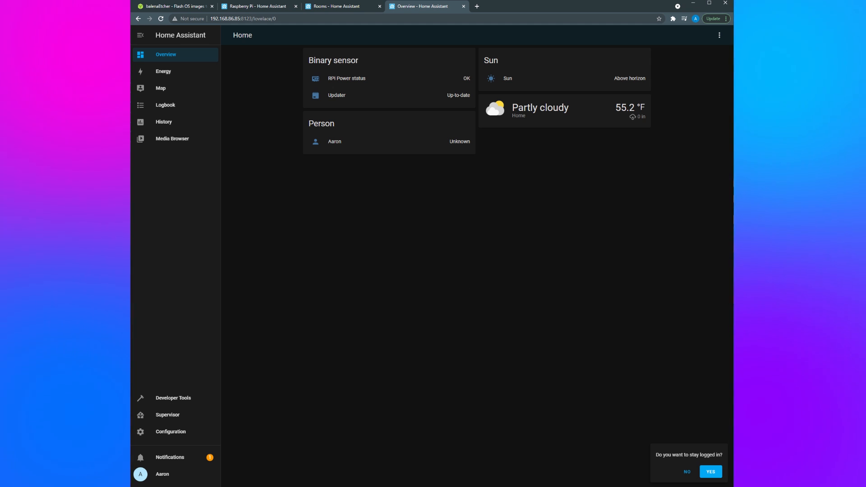
- Choose Yes to stay logged in on this browser
{"action": "left_click", "coordinate": [711, 471]}
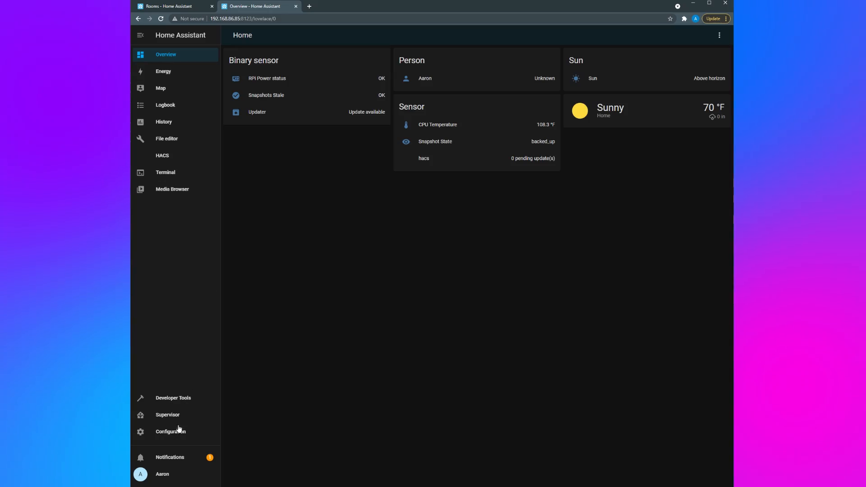
- Go to Configuration > Integrations and configure the discovered ConBee II card
{"action": "left_click", "coordinate": [171, 431]}
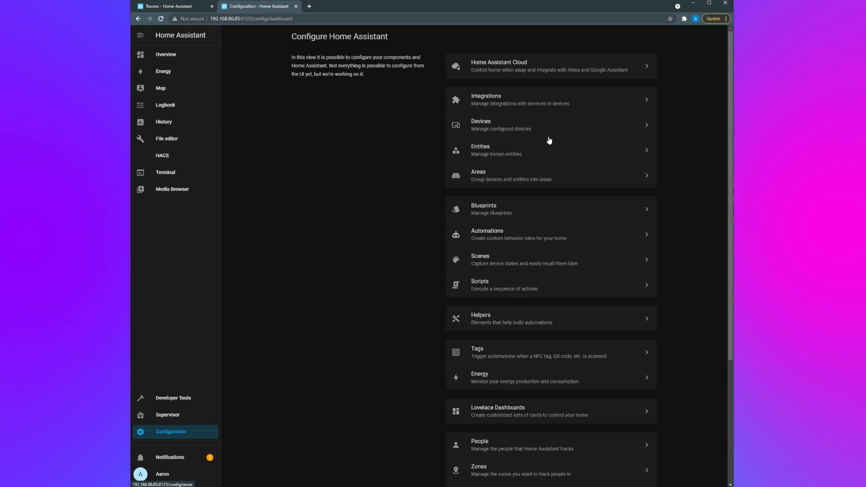
{"action": "left_click", "coordinate": [485, 100]}
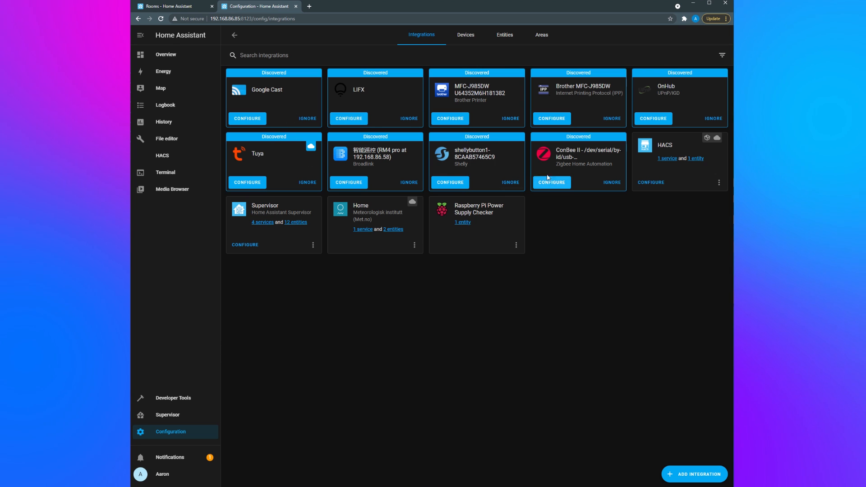
{"action": "mouse_move", "coordinate": [533, 164]}
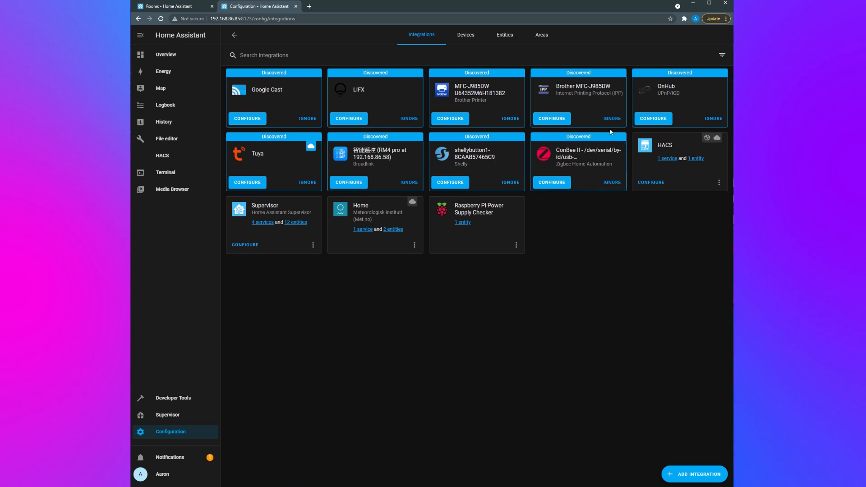
{"action": "left_click", "coordinate": [551, 182]}
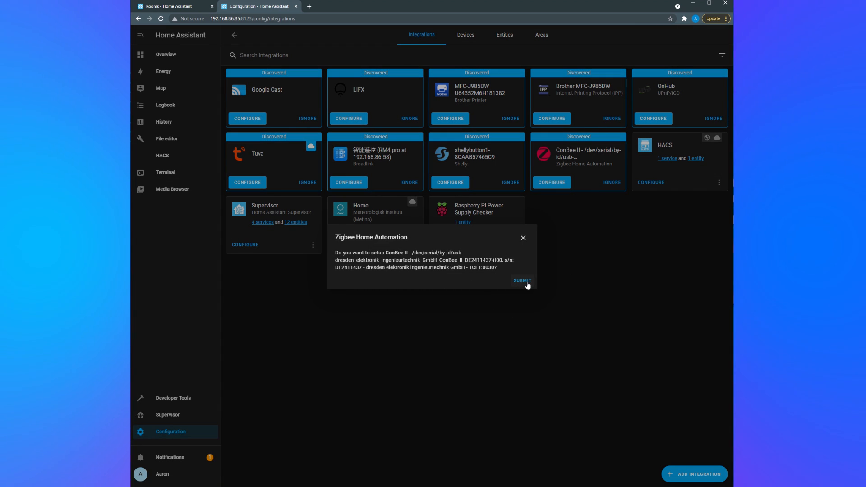
- Submit the Zigbee Home Automation dialog and finish on the Success screen
{"action": "left_click", "coordinate": [522, 281]}
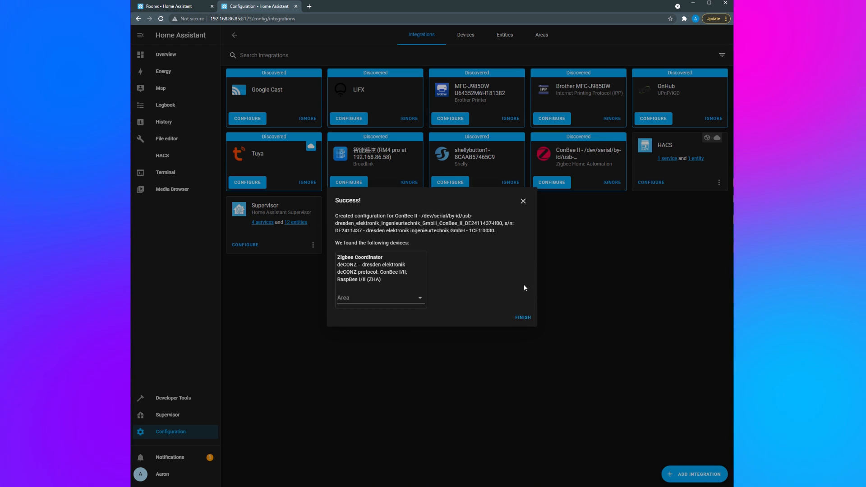
{"action": "left_click", "coordinate": [522, 317]}
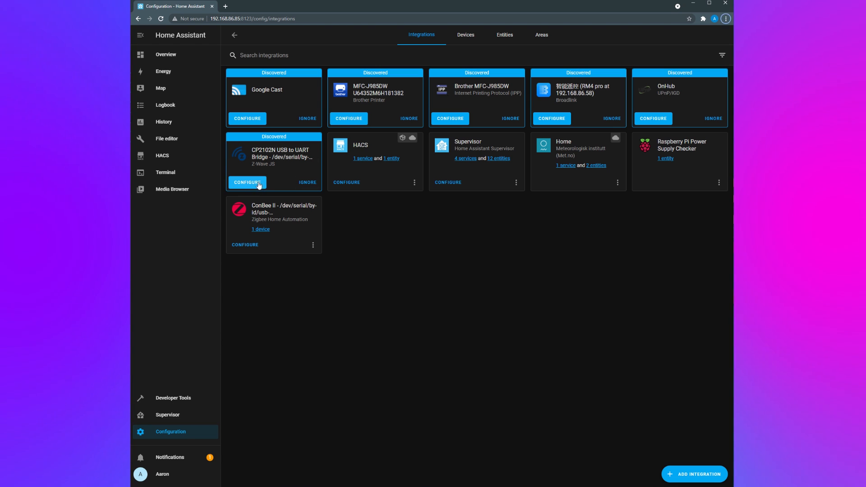
- Configure the discovered Z-Wave JS USB stick card
{"action": "left_click", "coordinate": [247, 182]}
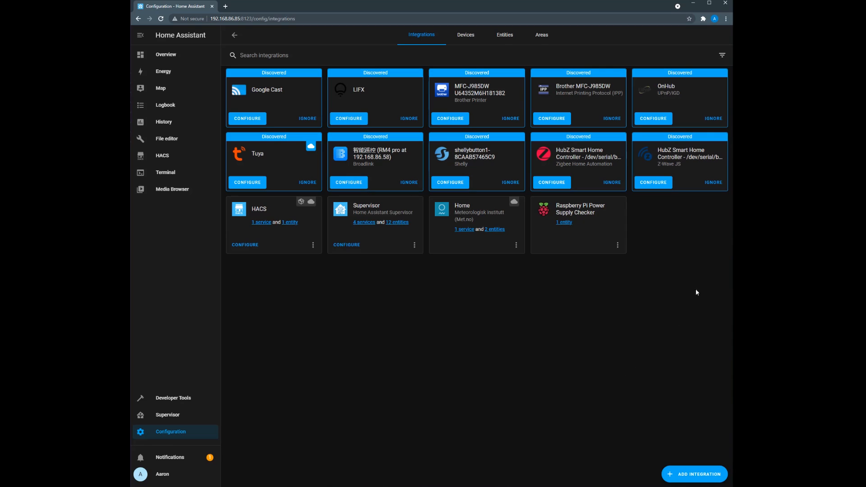
{"action": "mouse_move", "coordinate": [720, 143]}
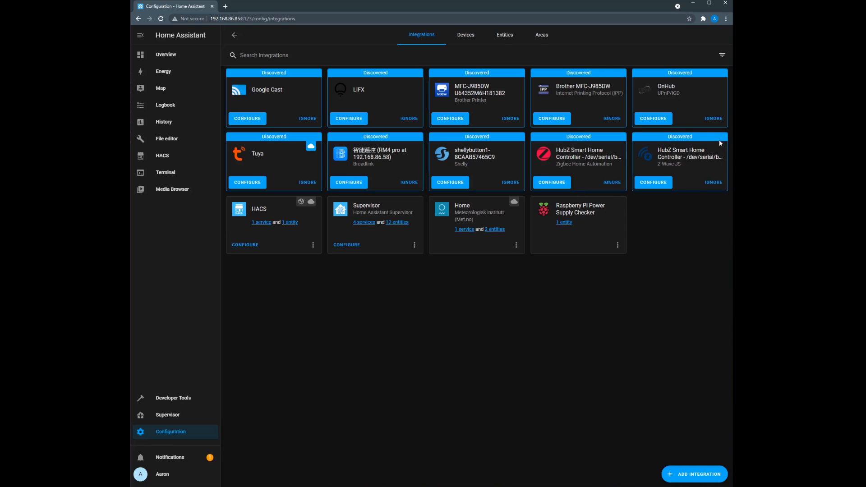